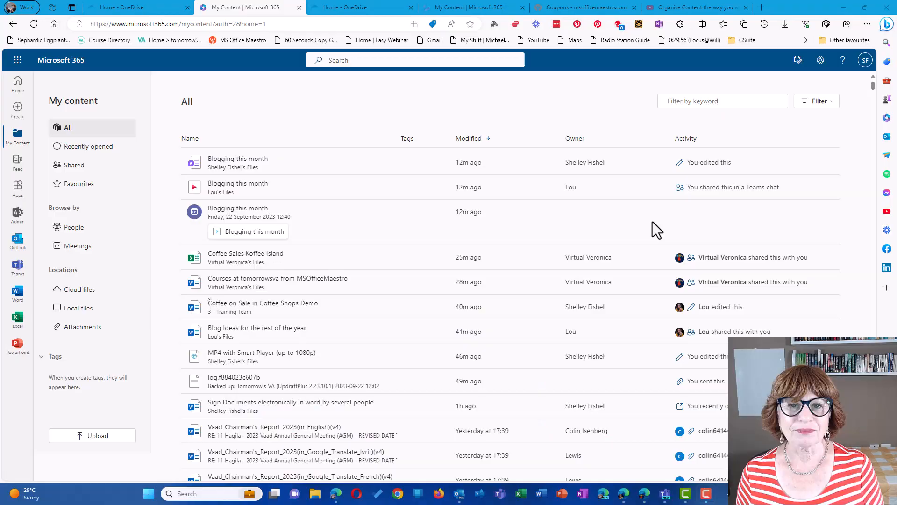
{"action": "mouse_move", "coordinate": [652, 226]}
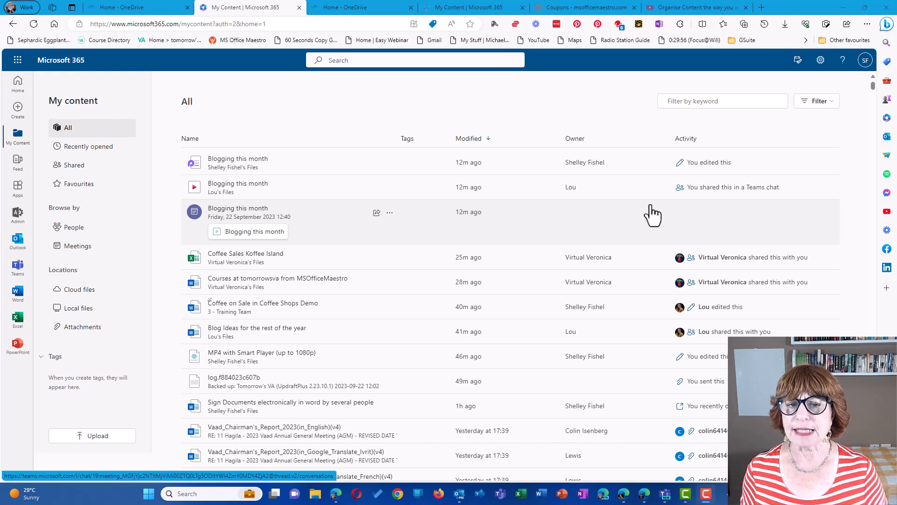
{"action": "mouse_move", "coordinate": [627, 187]}
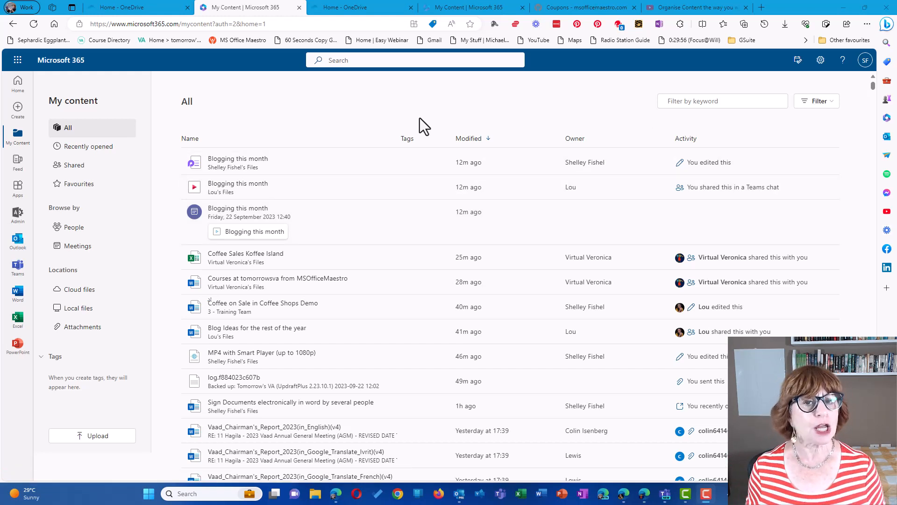
{"action": "mouse_move", "coordinate": [380, 111]}
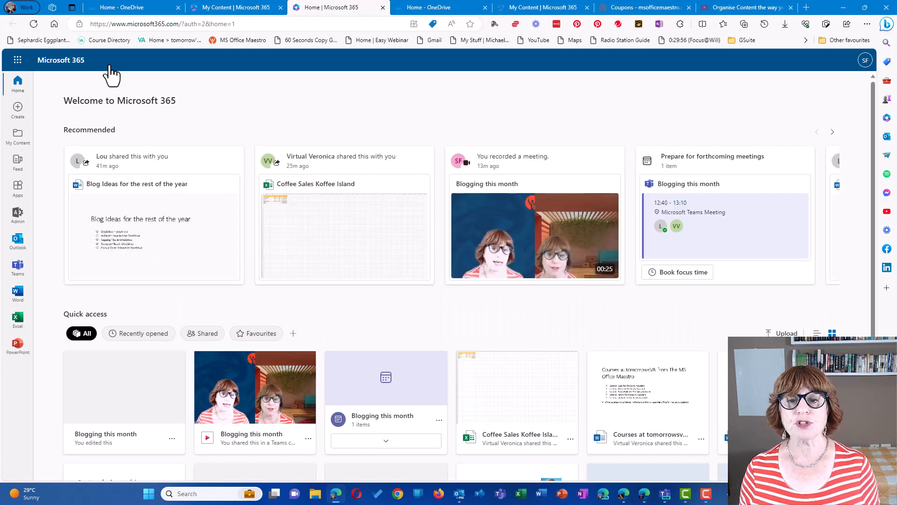
Step: Return to the My content file list from the left app bar
{"action": "left_click", "coordinate": [17, 138]}
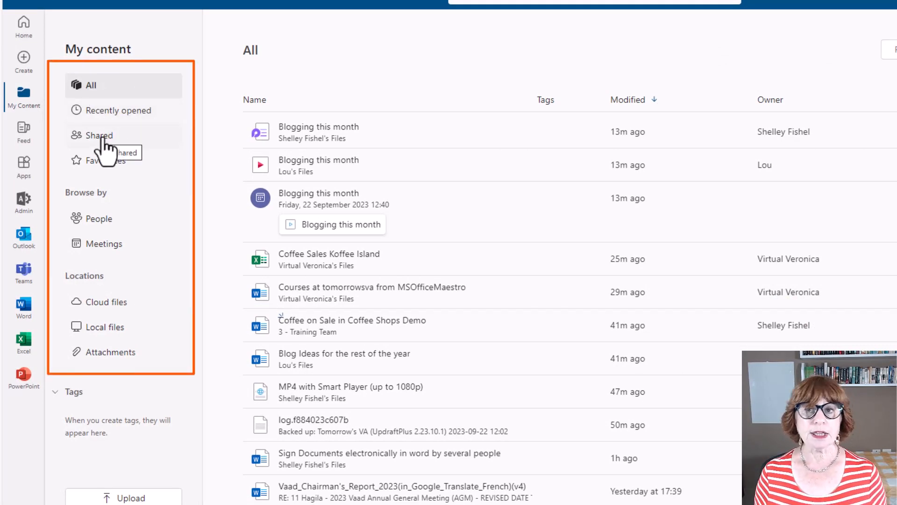
{"action": "mouse_move", "coordinate": [102, 166]}
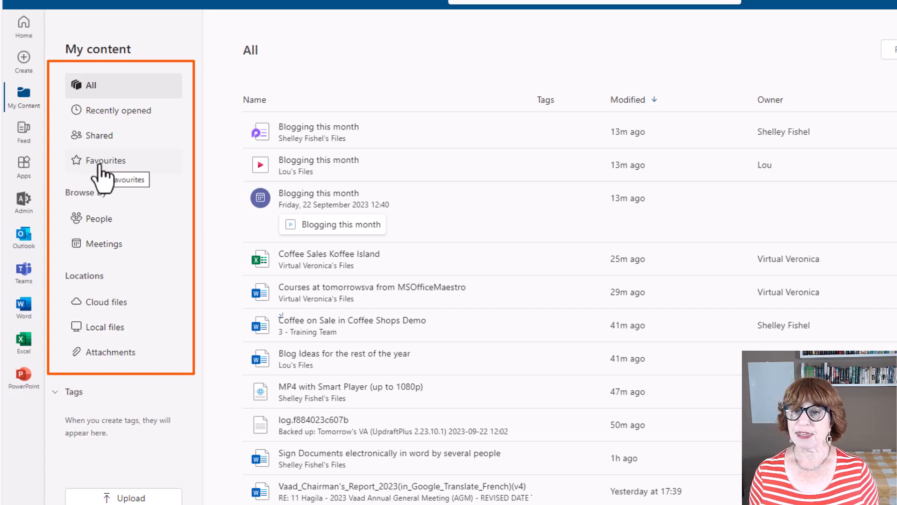
{"action": "mouse_move", "coordinate": [98, 219]}
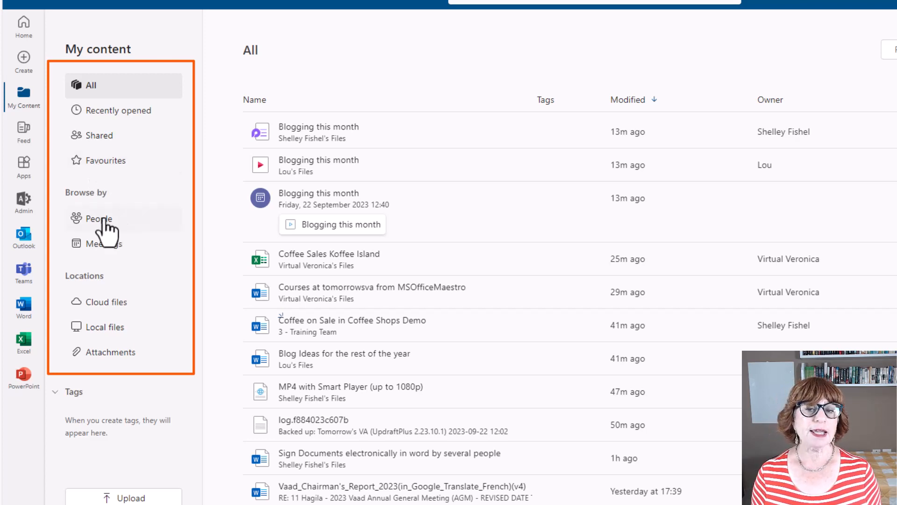
{"action": "mouse_move", "coordinate": [98, 219]}
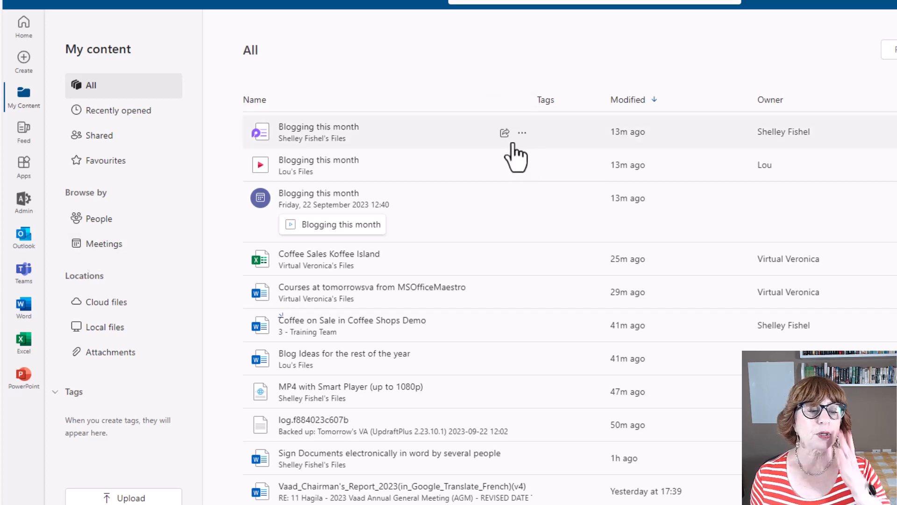
{"action": "mouse_move", "coordinate": [463, 251]}
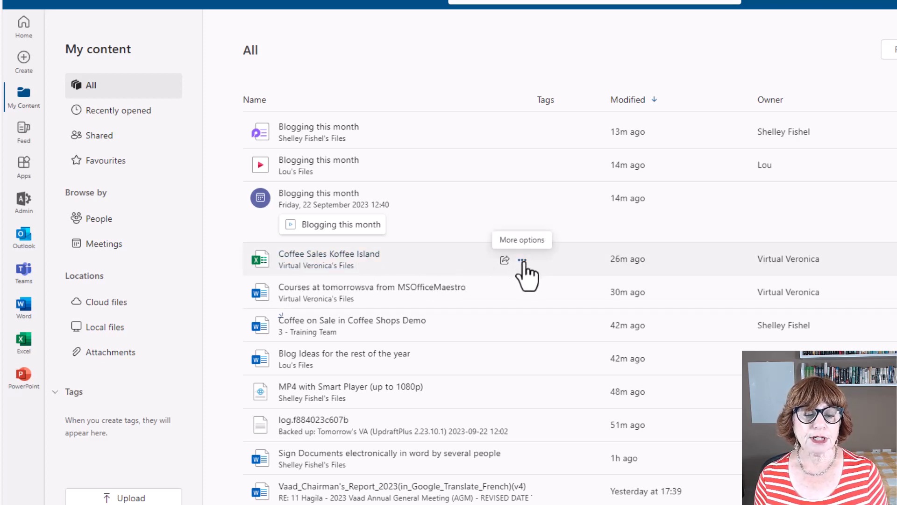
Step: Create a gold 'Koffee Island' tag on the Coffee Sales Koffee Island spreadsheet
{"action": "left_click", "coordinate": [522, 261]}
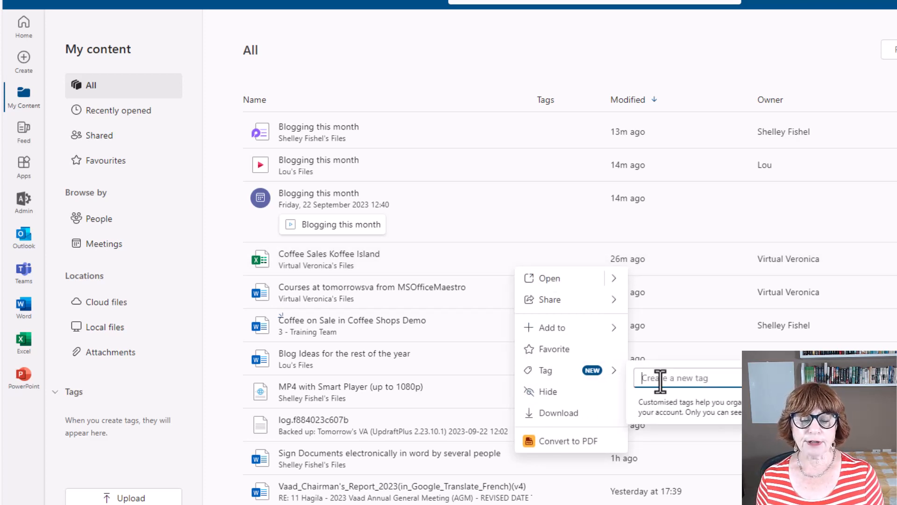
{"action": "type", "text": "Koffee"}
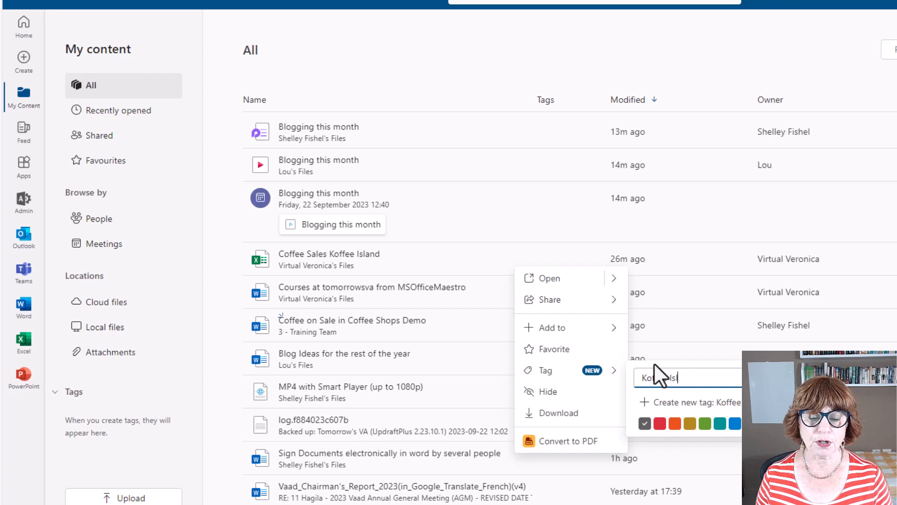
{"action": "type", "text": "Island"}
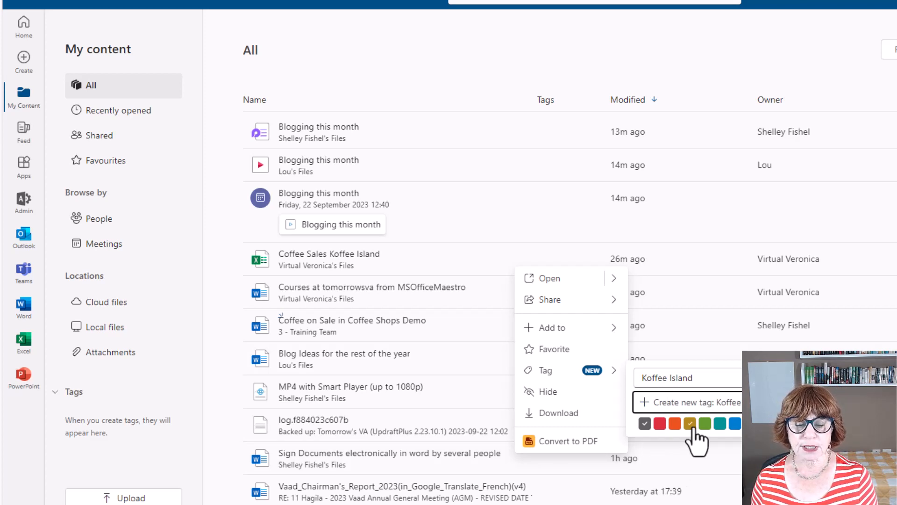
{"action": "left_click", "coordinate": [689, 424]}
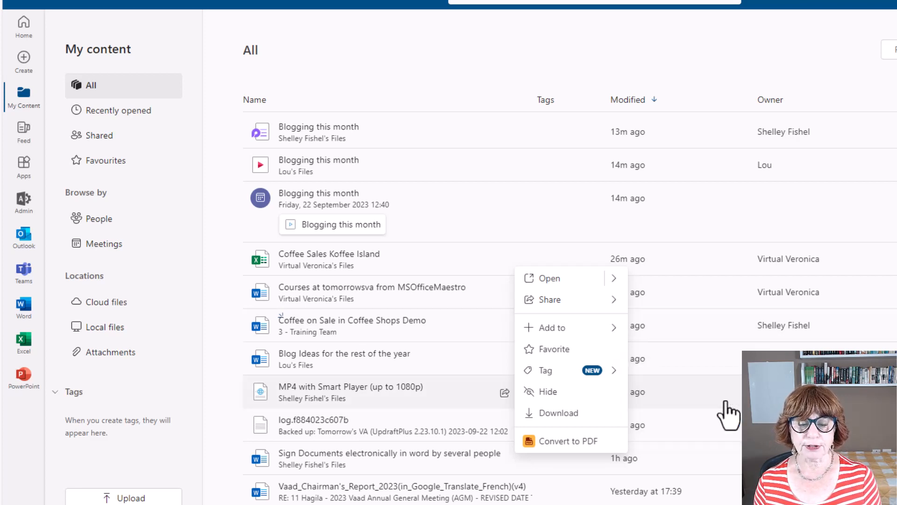
{"action": "mouse_move", "coordinate": [443, 380]}
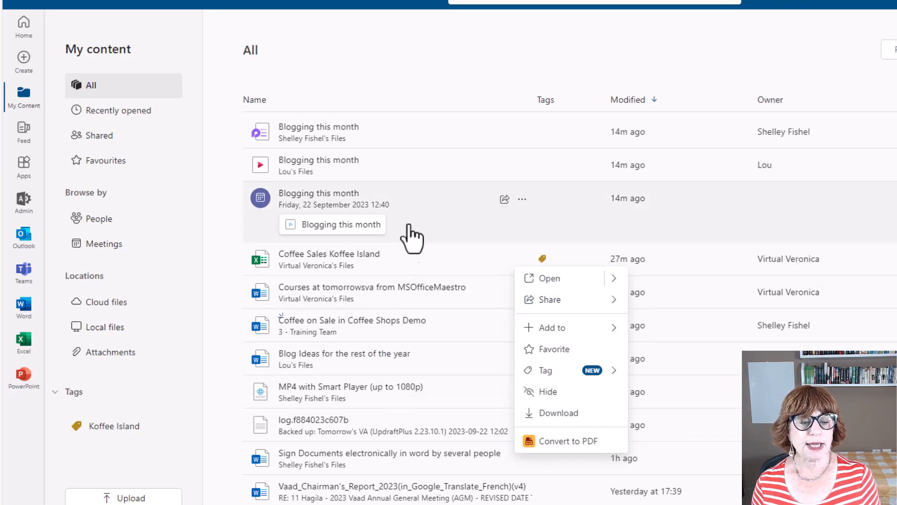
{"action": "left_click", "coordinate": [99, 219]}
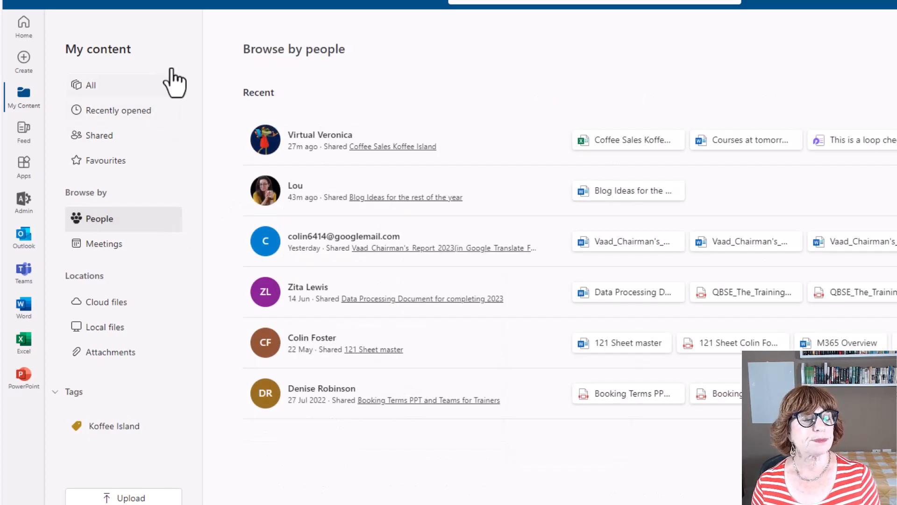
{"action": "left_click", "coordinate": [91, 85]}
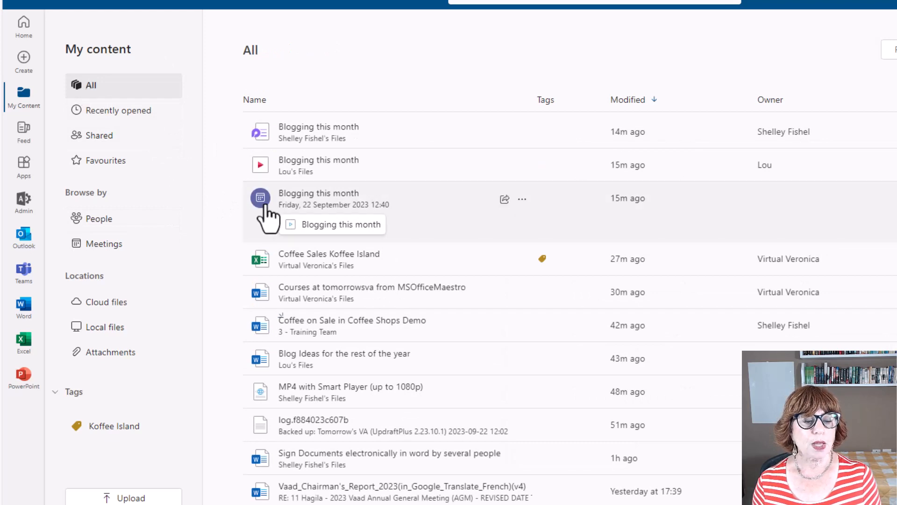
{"action": "mouse_move", "coordinate": [316, 264]}
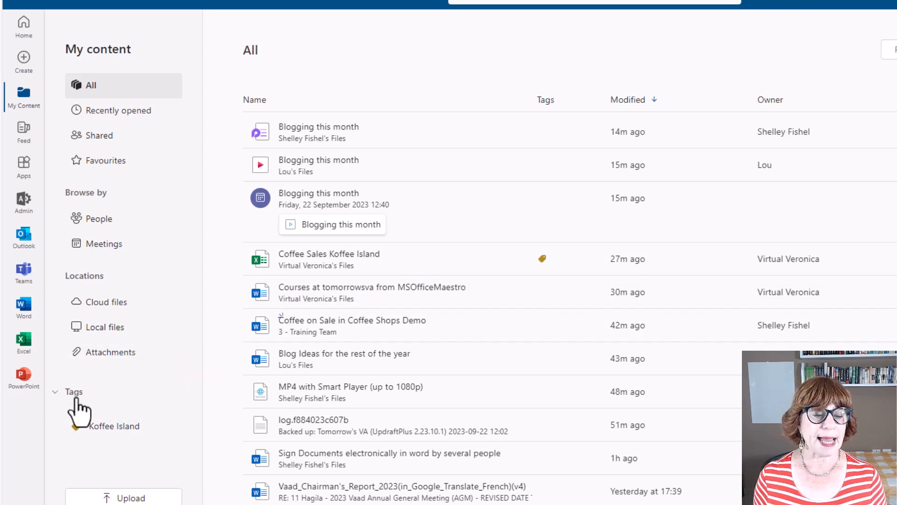
{"action": "mouse_move", "coordinate": [383, 286]}
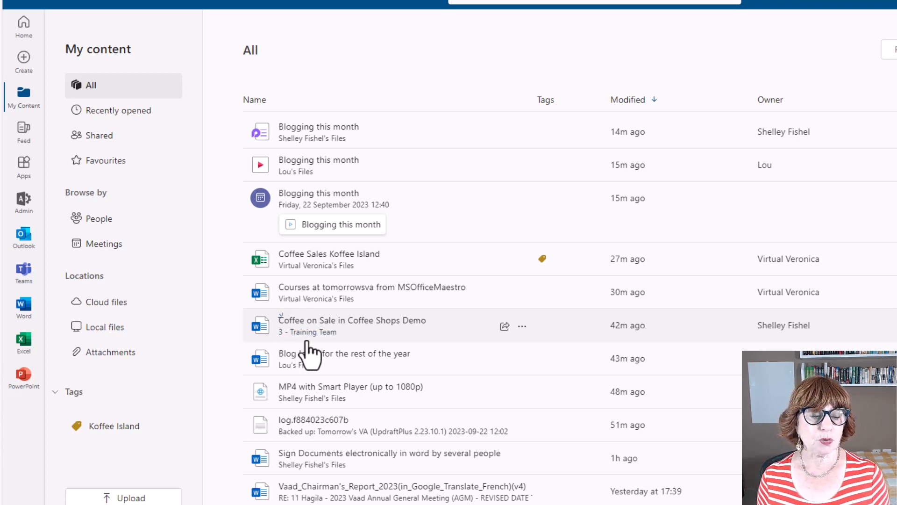
{"action": "mouse_move", "coordinate": [489, 355]}
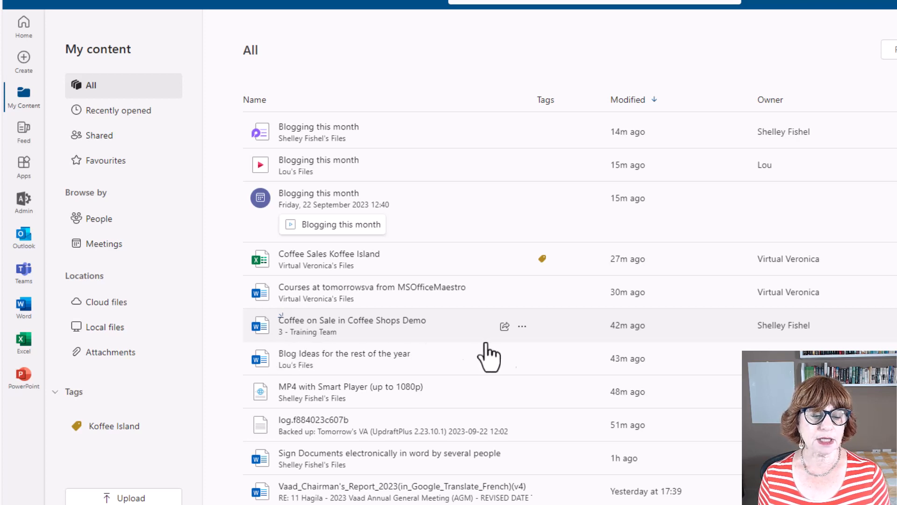
Step: Apply the existing Koffee Island tag to the Coffee on Sale in Coffee Shops Demo document
{"action": "left_click", "coordinate": [522, 326]}
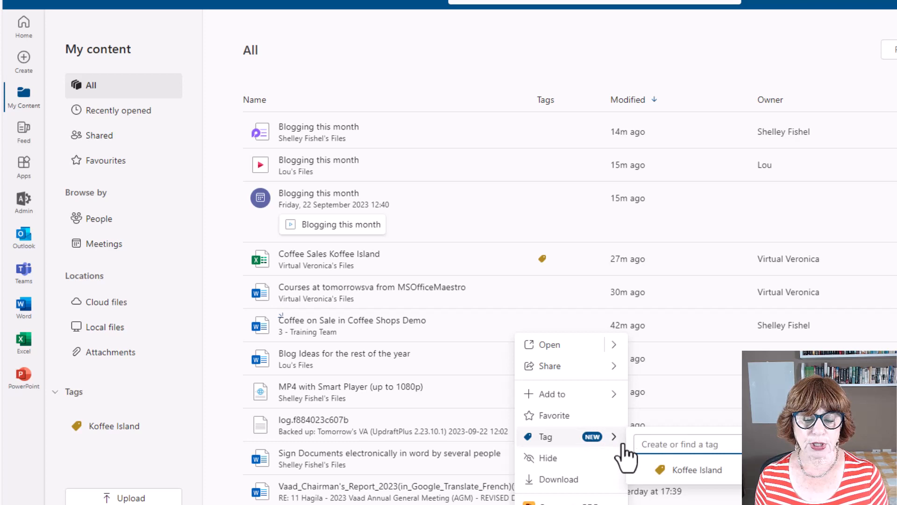
{"action": "left_click", "coordinate": [692, 470]}
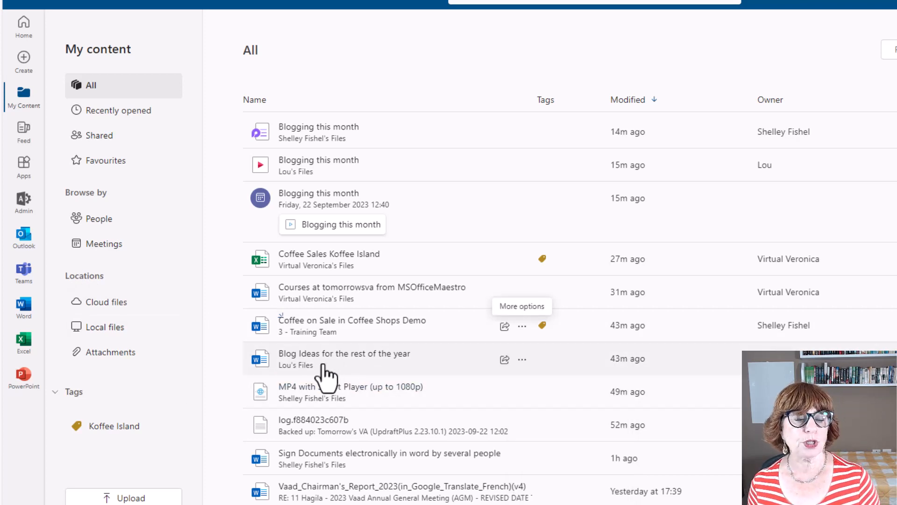
{"action": "mouse_move", "coordinate": [369, 381]}
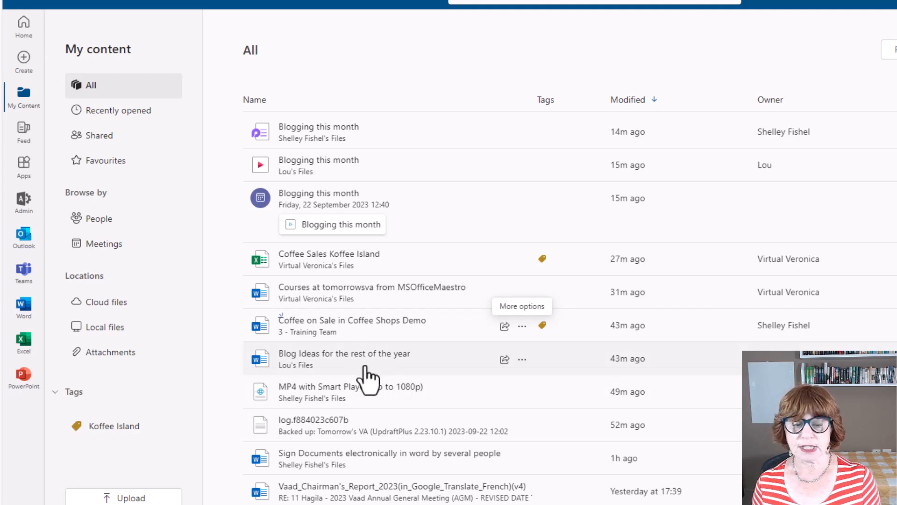
Step: Create a purple 'Blogging' tag on Blog Ideas, then apply it to the Blogging this month meeting
{"action": "left_click", "coordinate": [522, 359]}
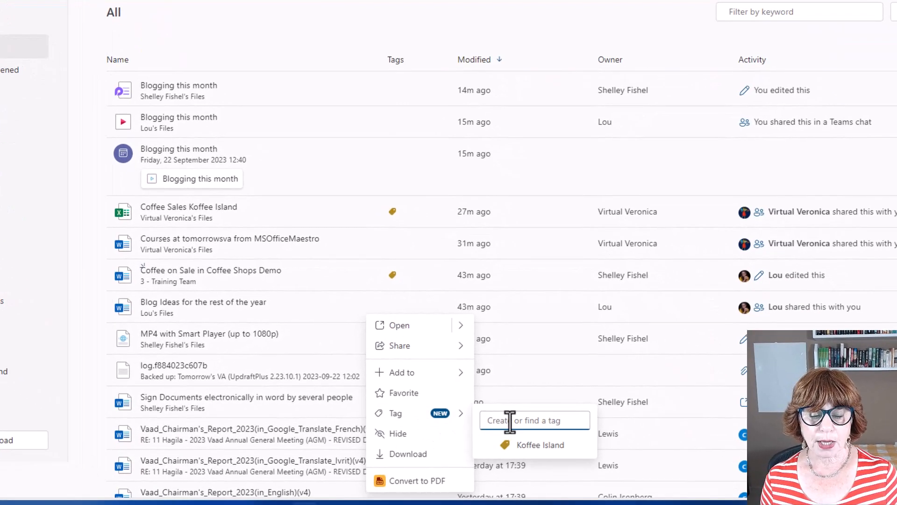
{"action": "type", "text": "Blogging"}
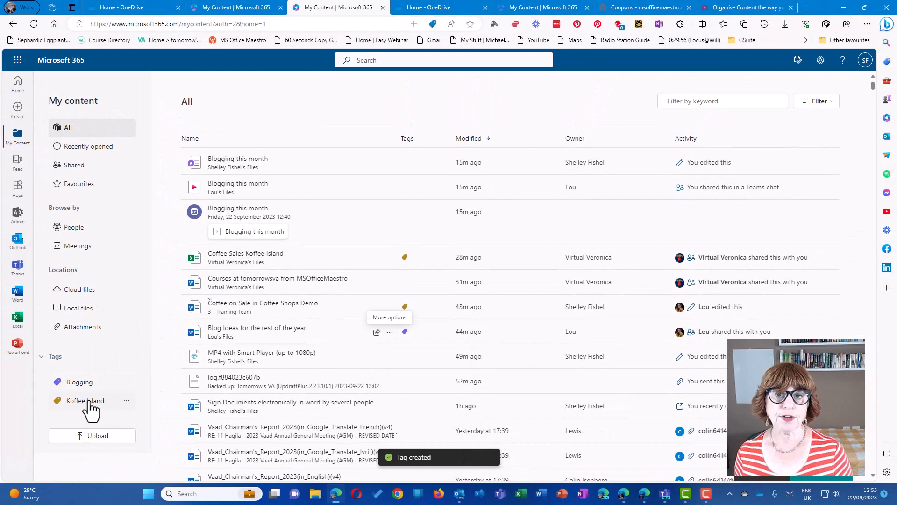
{"action": "mouse_move", "coordinate": [300, 332]}
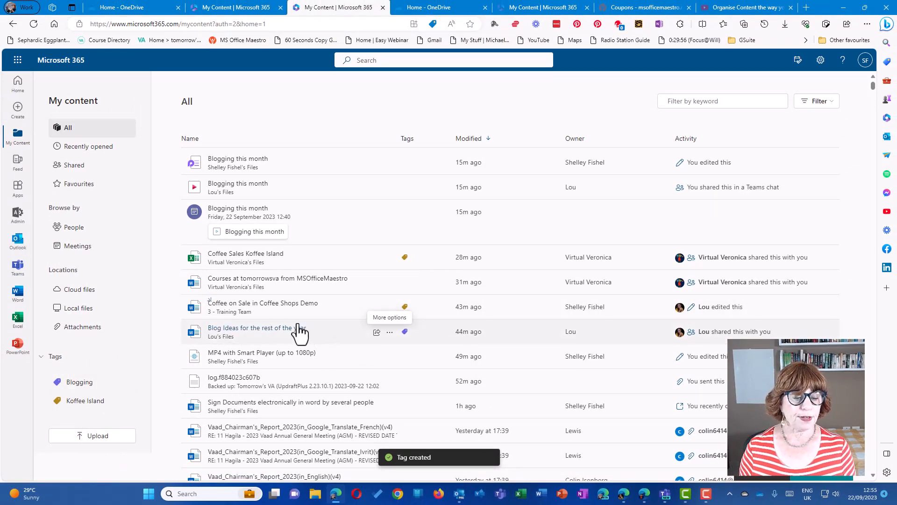
{"action": "scroll", "scroll_direction": "down", "scroll_amount": 3}
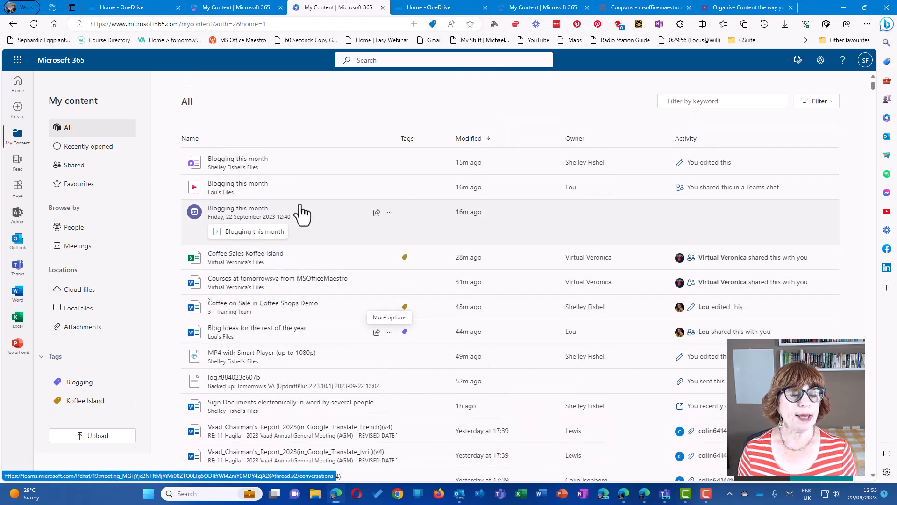
{"action": "mouse_move", "coordinate": [390, 212]}
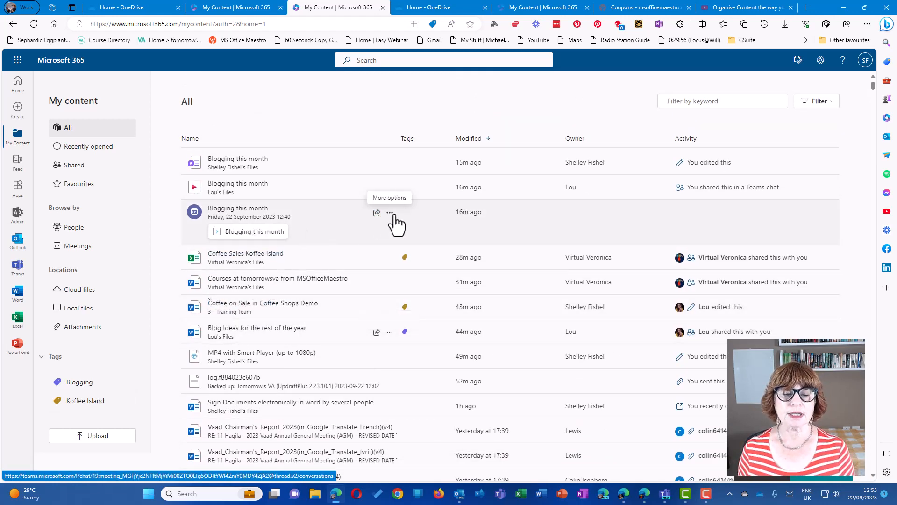
{"action": "left_click", "coordinate": [389, 212]}
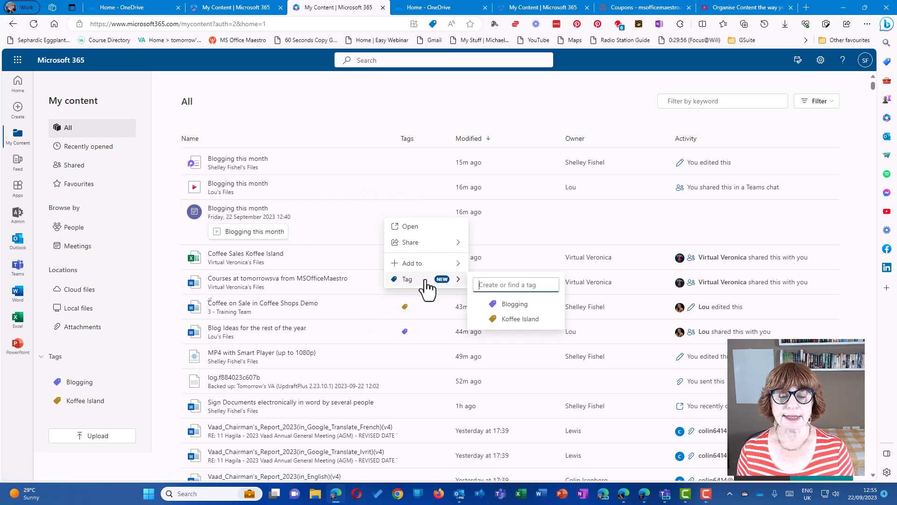
{"action": "left_click", "coordinate": [514, 304]}
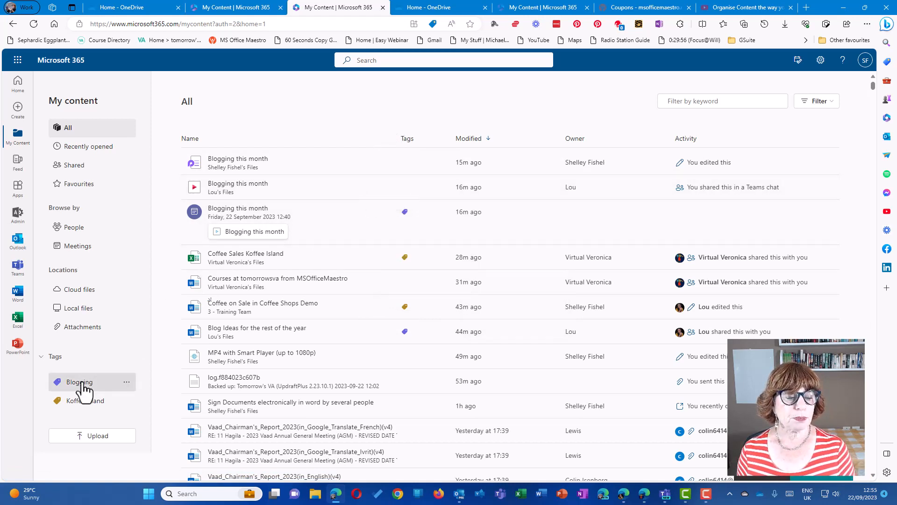
Step: Filter by the Blogging and Koffee Island tags, then show files shared with me
{"action": "left_click", "coordinate": [78, 382]}
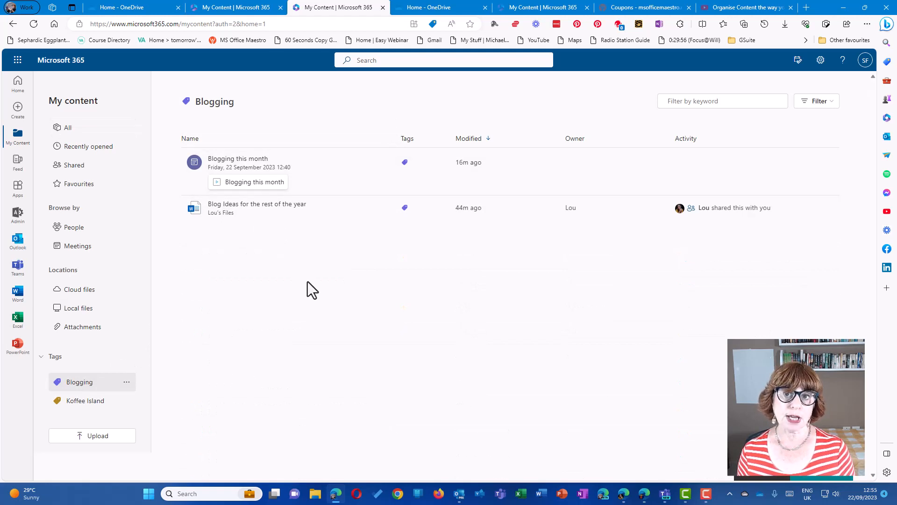
{"action": "left_click", "coordinate": [86, 401]}
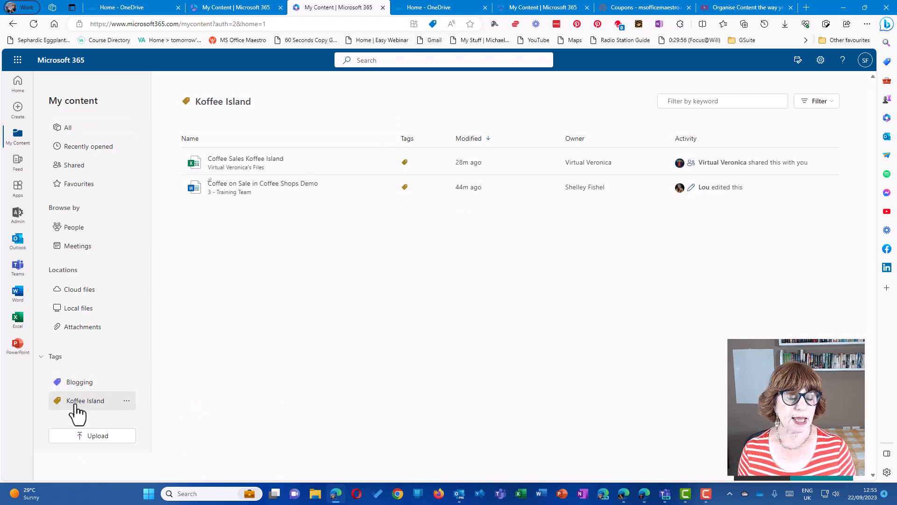
{"action": "mouse_move", "coordinate": [102, 329]}
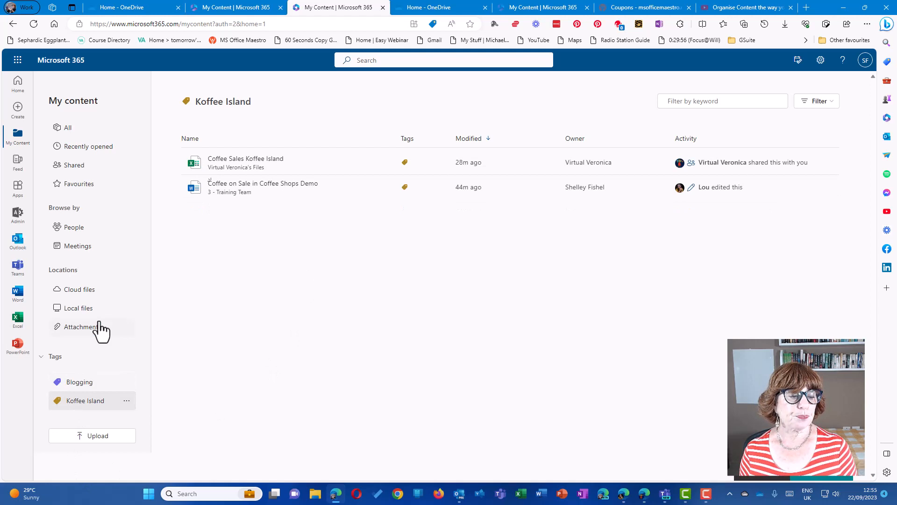
{"action": "mouse_move", "coordinate": [91, 226]}
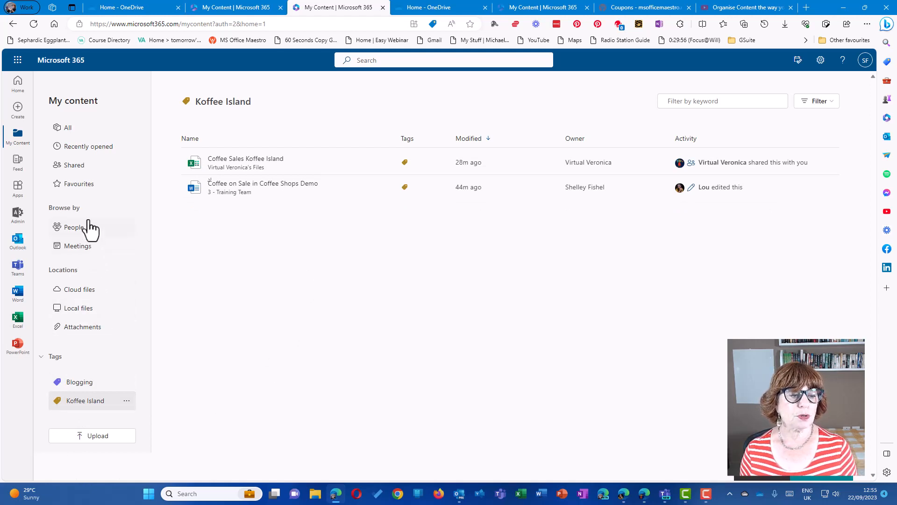
{"action": "left_click", "coordinate": [73, 165]}
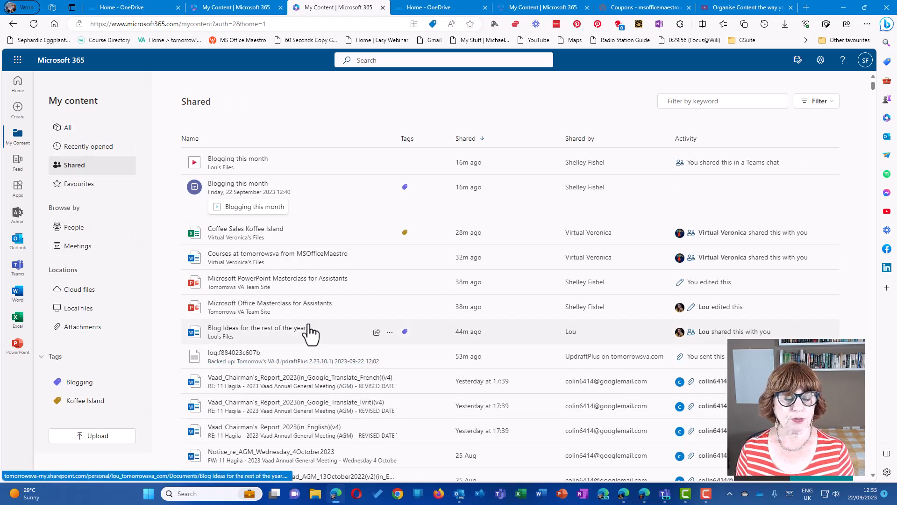
Step: Scroll through the shared files list and switch to Favourites
{"action": "scroll", "scroll_direction": "down", "scroll_amount": 3}
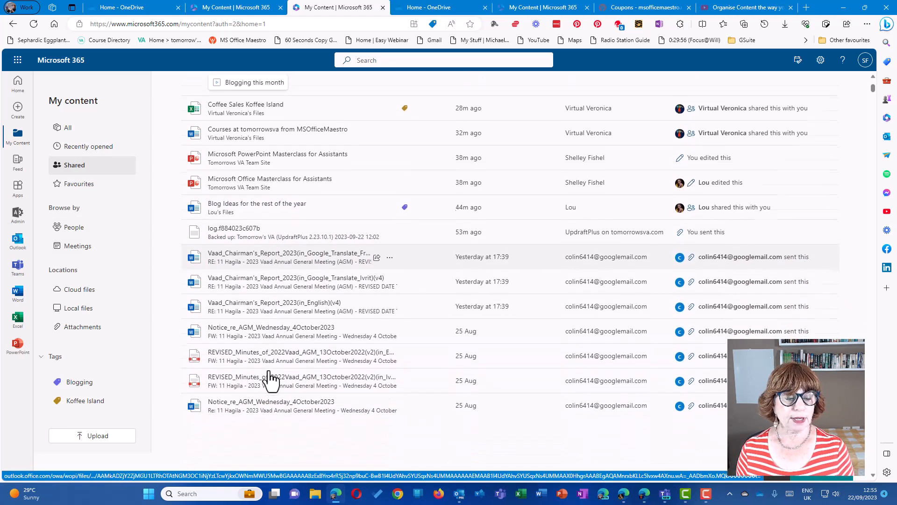
{"action": "scroll", "scroll_direction": "down", "scroll_amount": 3}
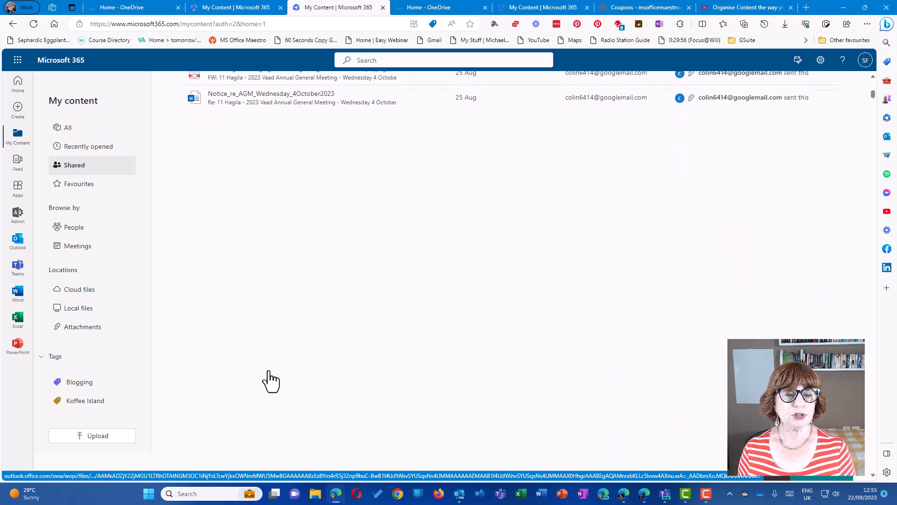
{"action": "scroll", "scroll_direction": "down", "scroll_amount": 3}
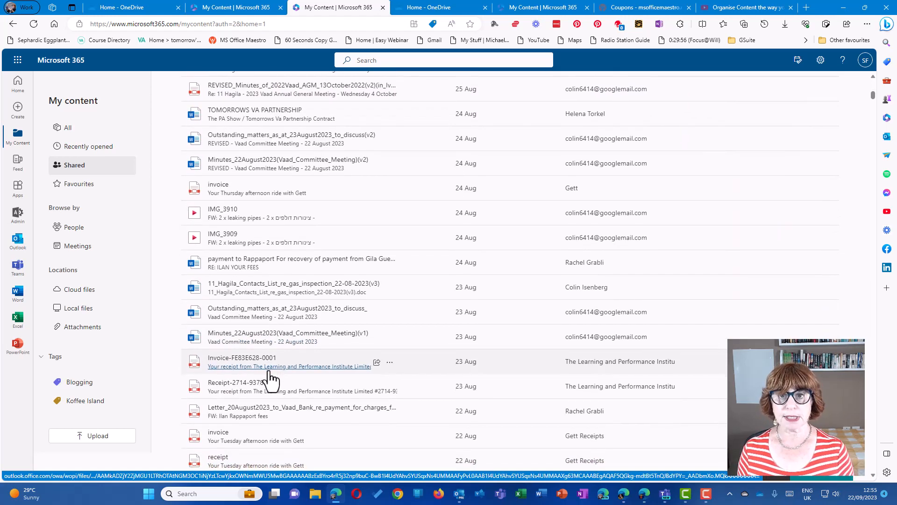
{"action": "scroll", "scroll_direction": "down", "scroll_amount": 3}
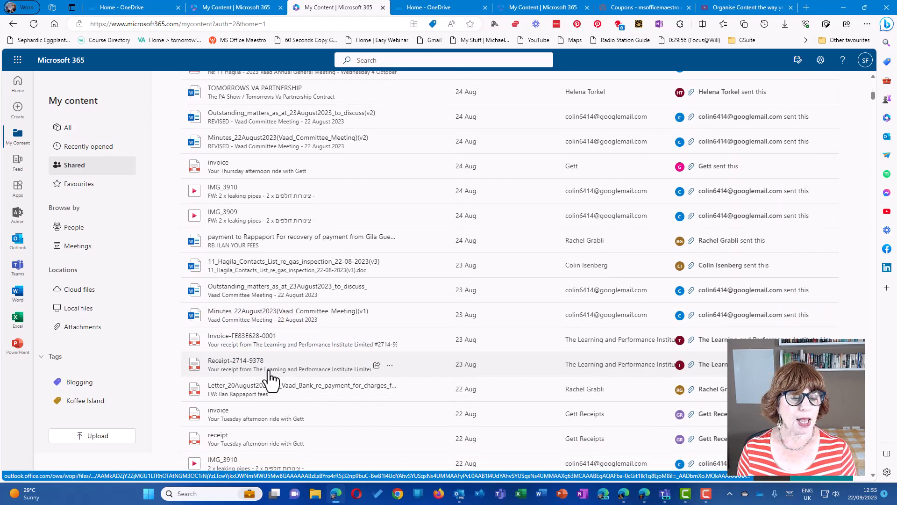
{"action": "scroll", "scroll_direction": "down", "scroll_amount": 3}
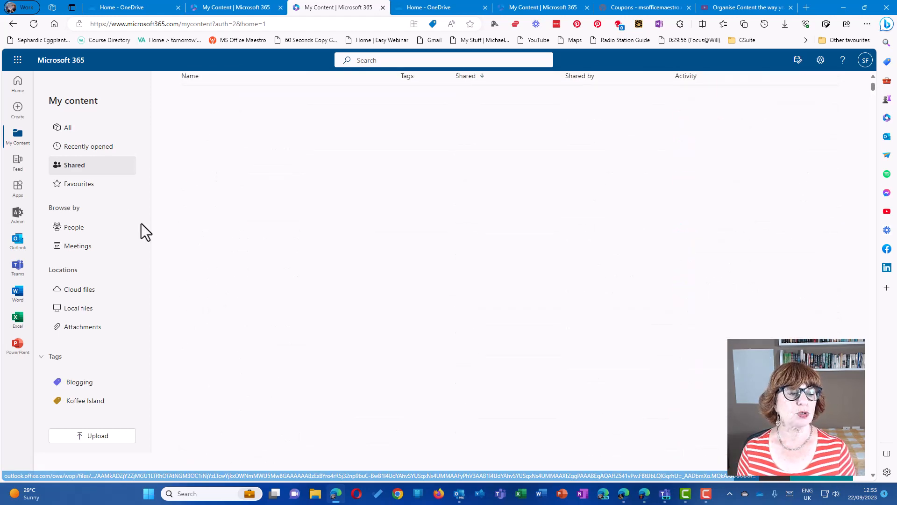
{"action": "left_click", "coordinate": [78, 184]}
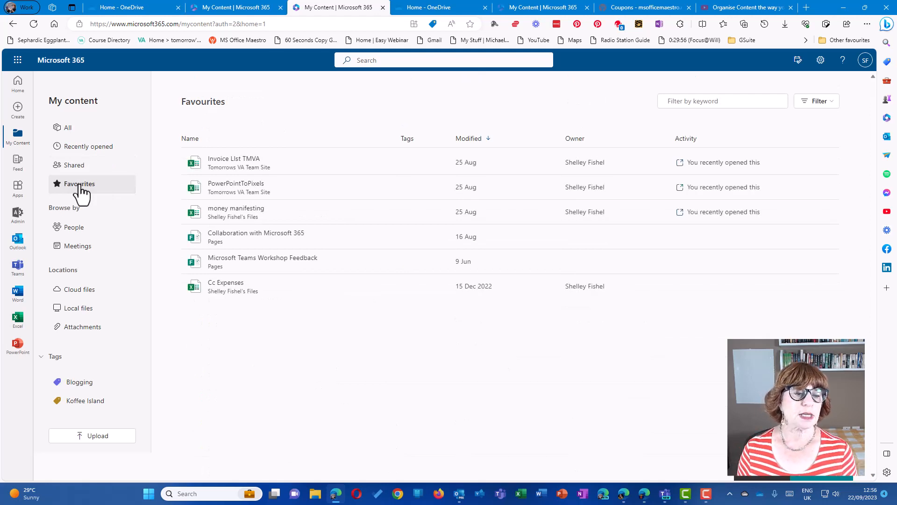
{"action": "mouse_move", "coordinate": [271, 257]}
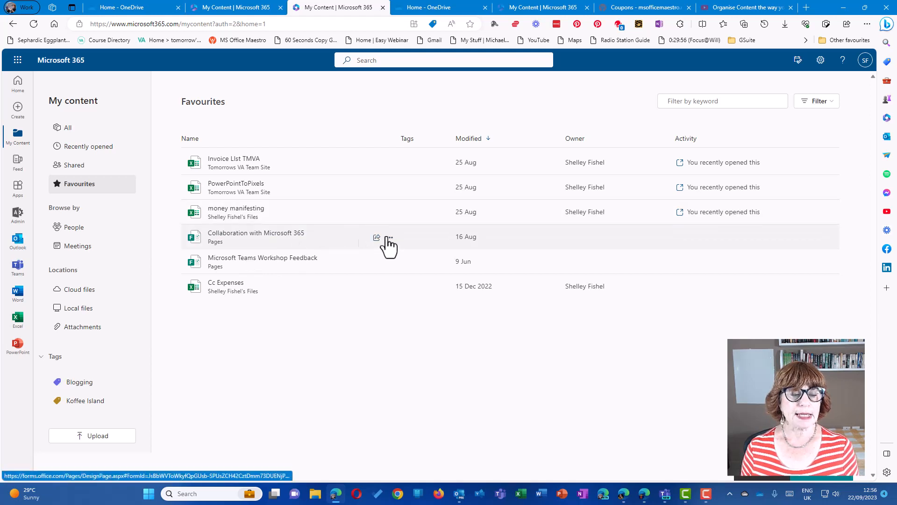
Step: Tag the favourite file Collaboration with Microsoft 365 as Koffee Island, then browse by people
{"action": "left_click", "coordinate": [389, 238]}
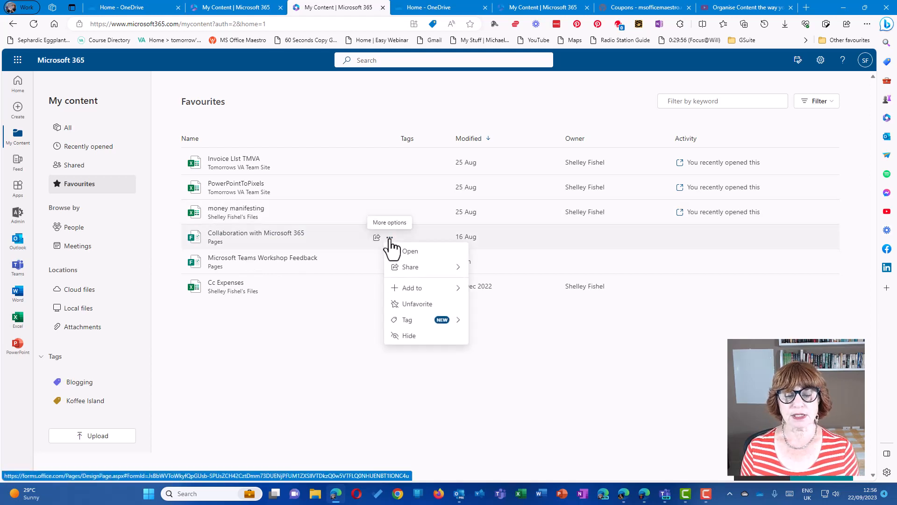
{"action": "left_click", "coordinate": [408, 320]}
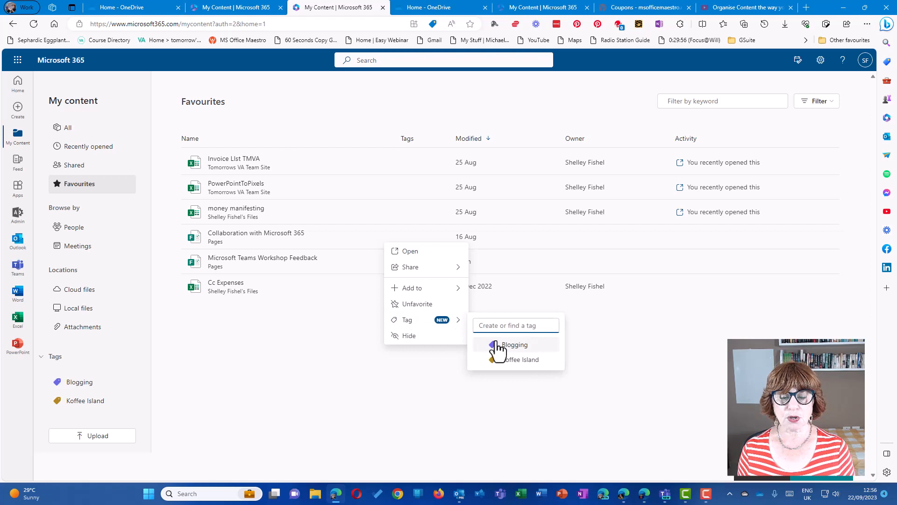
{"action": "left_click", "coordinate": [521, 359]}
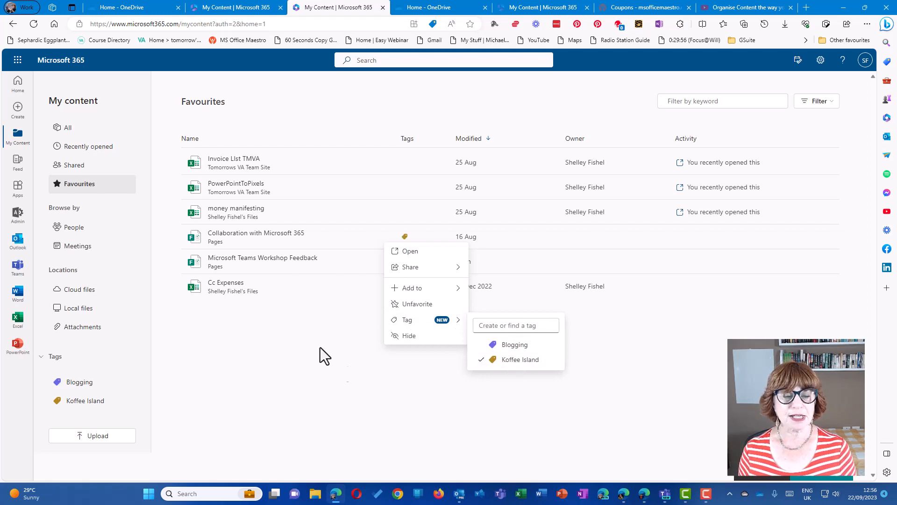
{"action": "left_click", "coordinate": [326, 355]}
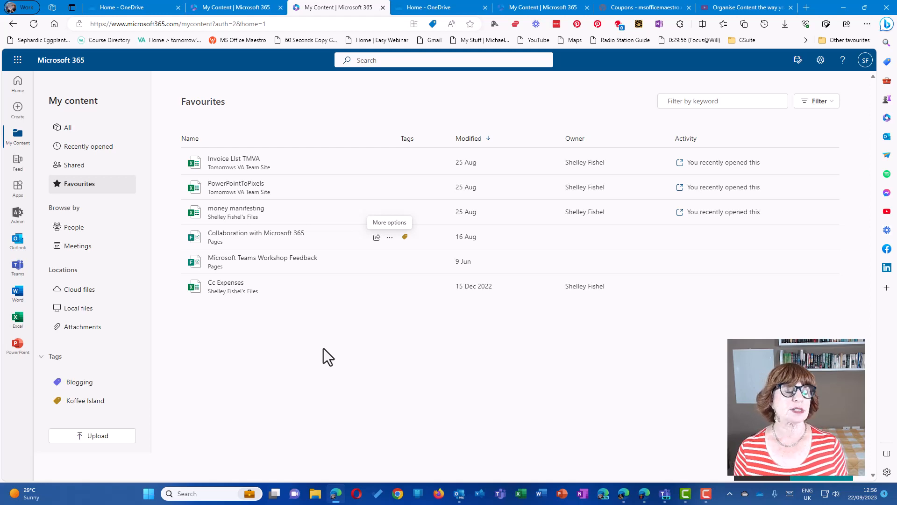
{"action": "mouse_move", "coordinate": [103, 235]}
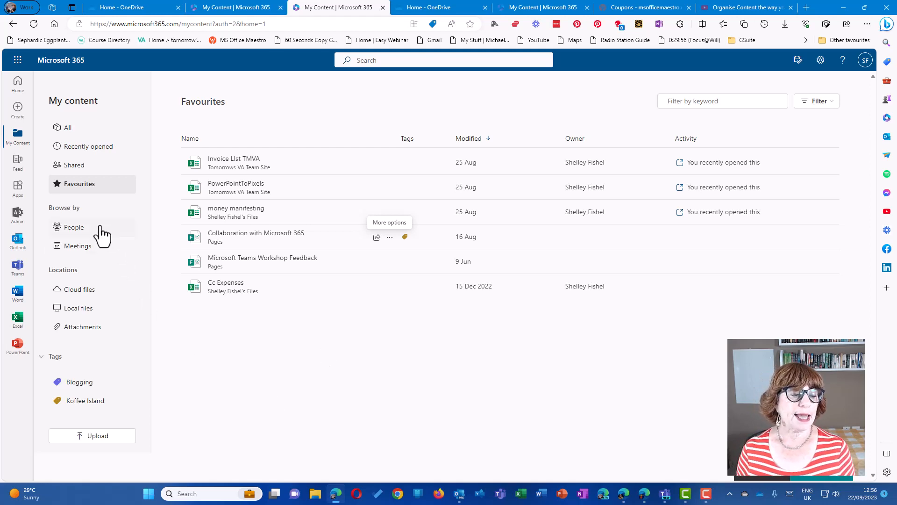
{"action": "left_click", "coordinate": [72, 226]}
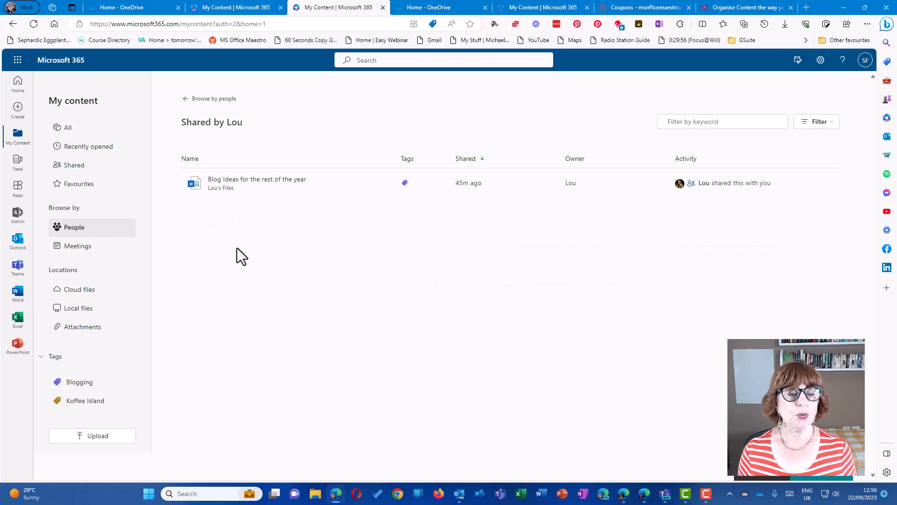
{"action": "mouse_move", "coordinate": [404, 182]}
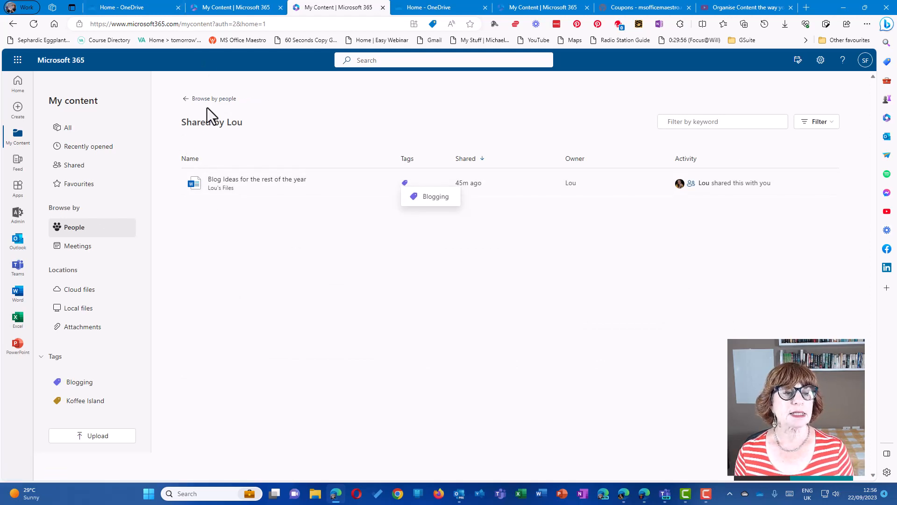
Step: Show the files shared by the most recent person, Virtual Veronica
{"action": "left_click", "coordinate": [209, 98]}
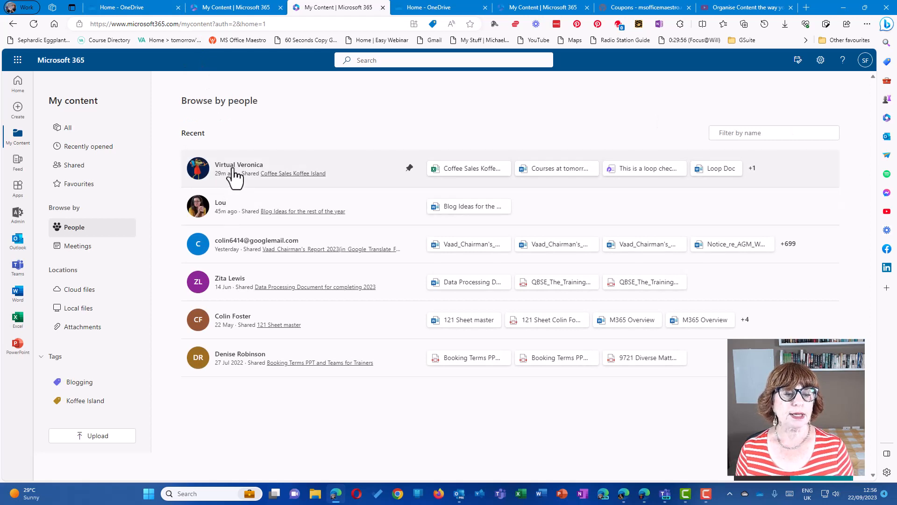
{"action": "left_click", "coordinate": [238, 168]}
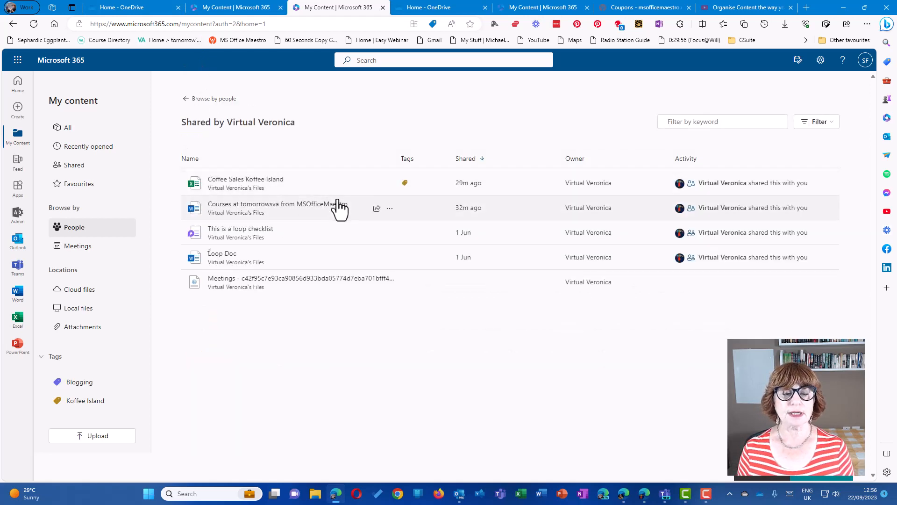
{"action": "mouse_move", "coordinate": [246, 182]}
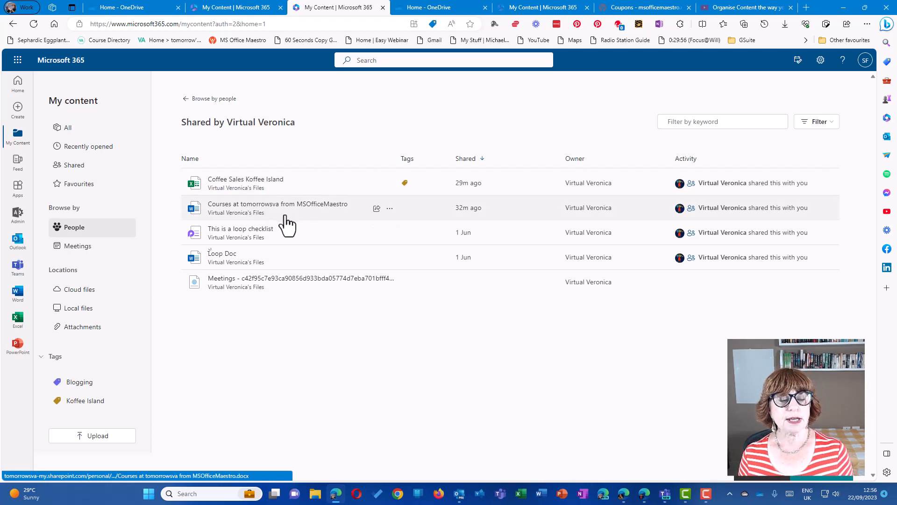
{"action": "mouse_move", "coordinate": [366, 223]}
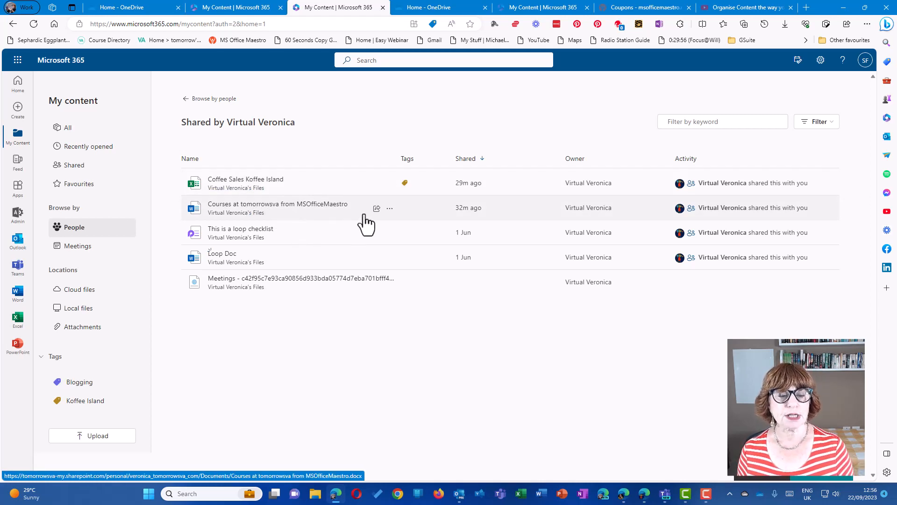
Step: Create a new orange 'Courses' tag on the Courses at tomorrowsva from MSOfficeMaestro file
{"action": "left_click", "coordinate": [389, 207]}
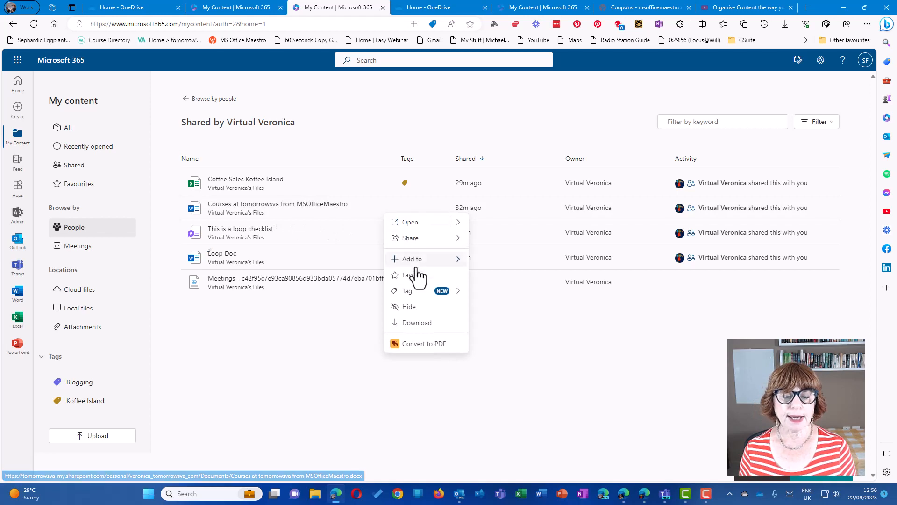
{"action": "left_click", "coordinate": [408, 290]}
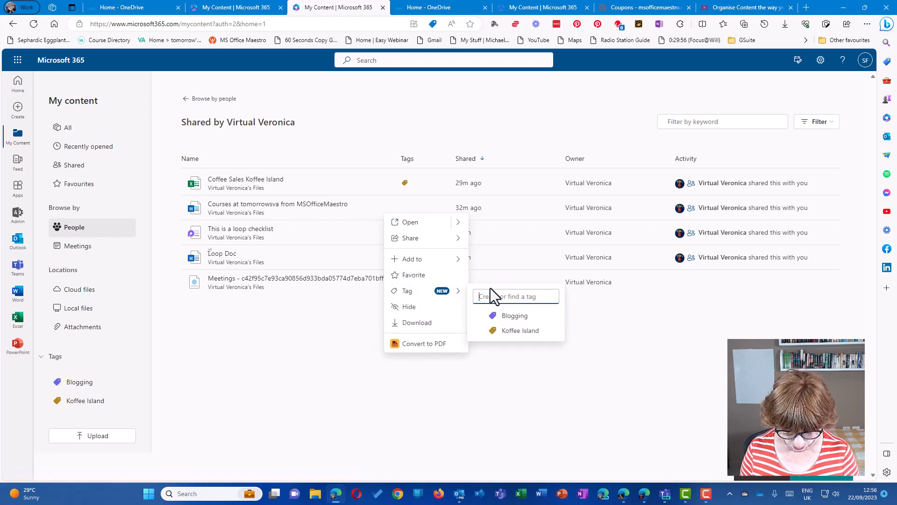
{"action": "type", "text": "Course"}
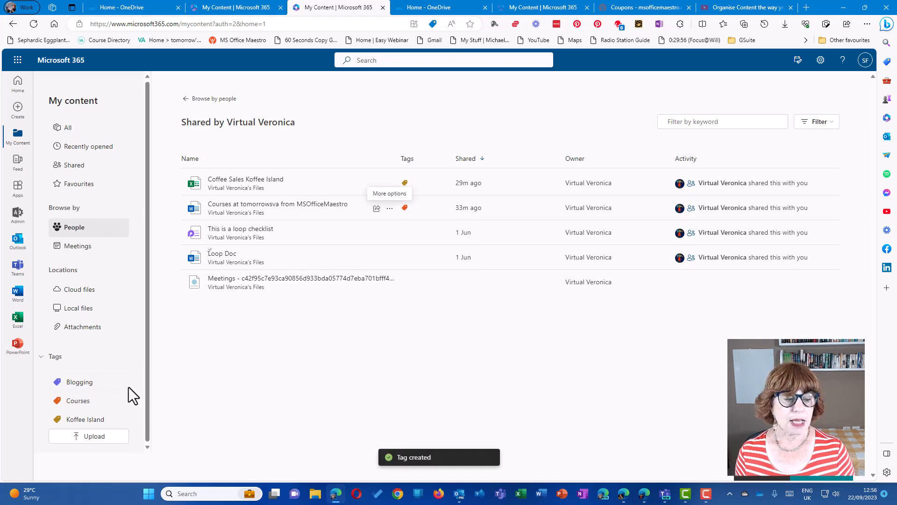
Step: View the files under the Blogging, Courses and Koffee Island tags in turn
{"action": "left_click", "coordinate": [79, 381]}
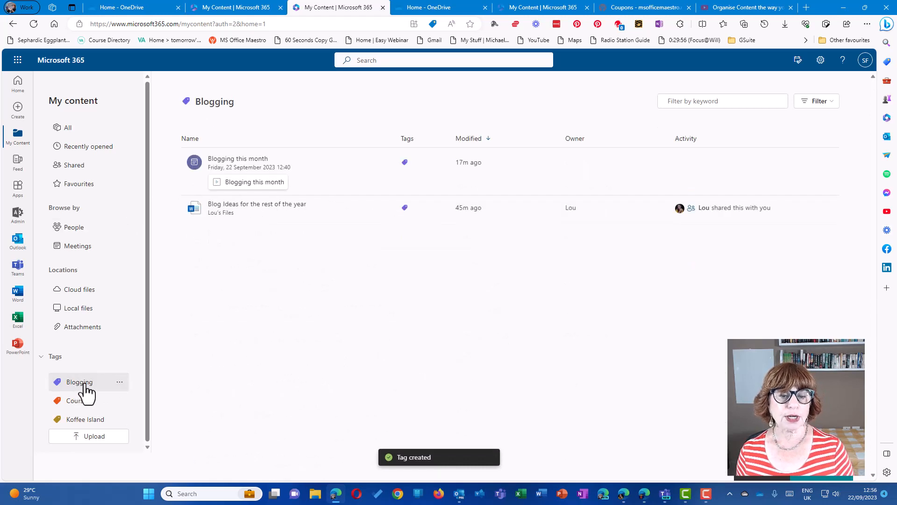
{"action": "left_click", "coordinate": [77, 400]}
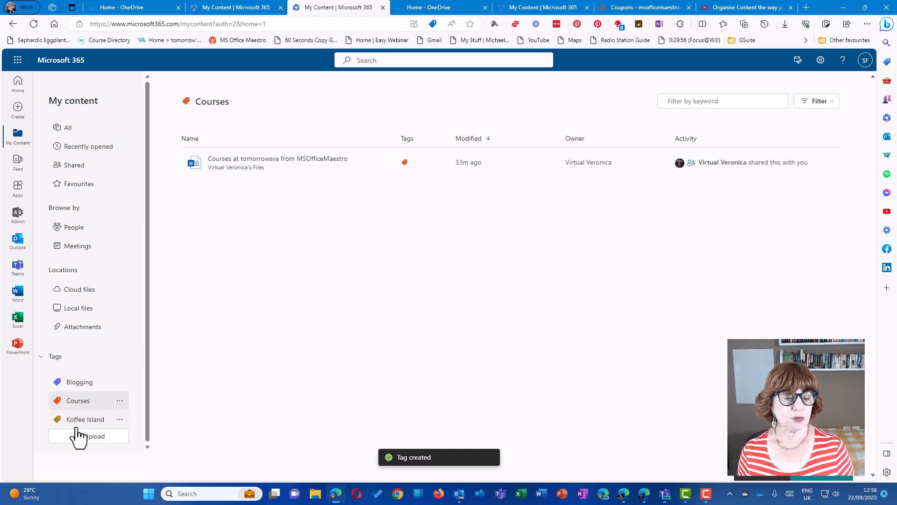
{"action": "left_click", "coordinate": [85, 419]}
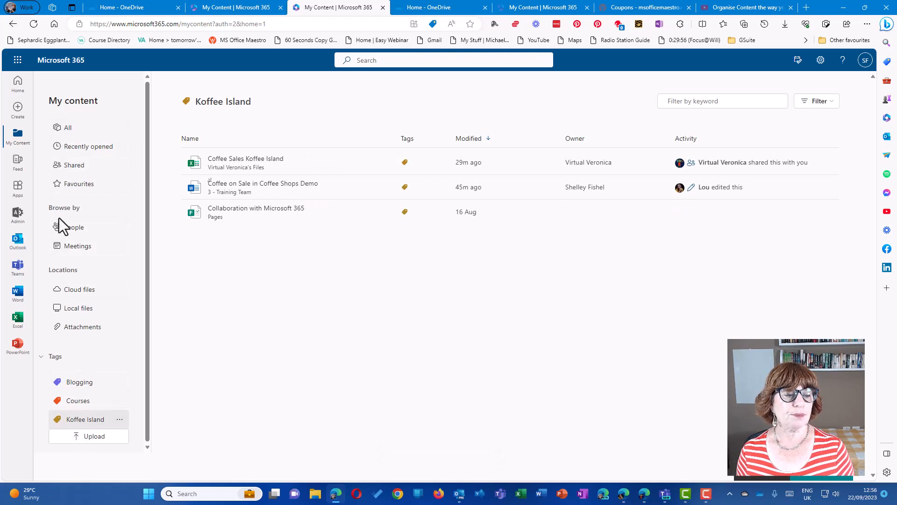
Step: Browse content by meetings, then return to the full All list
{"action": "left_click", "coordinate": [78, 246]}
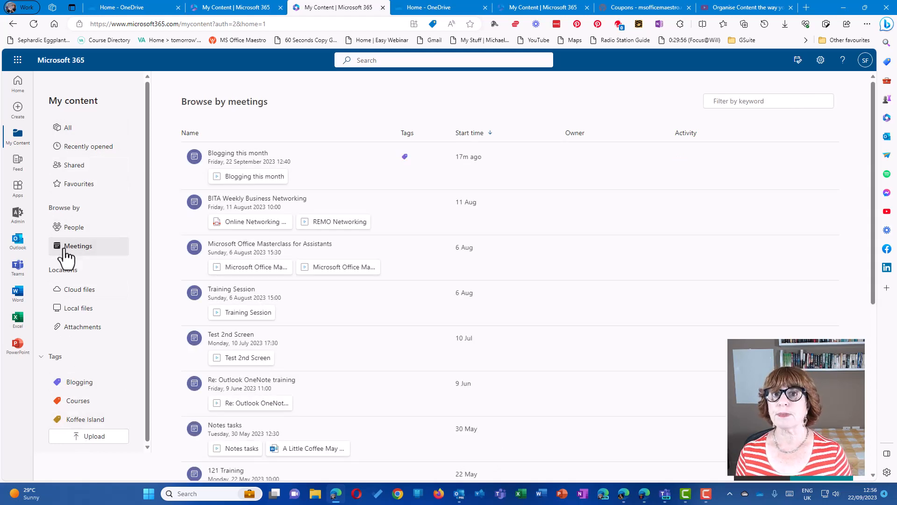
{"action": "scroll", "scroll_direction": "down", "scroll_amount": 3}
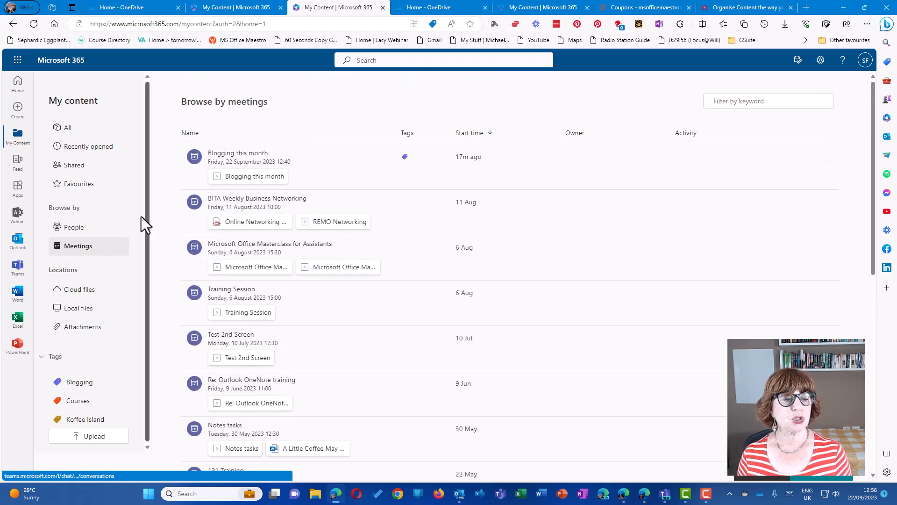
{"action": "left_click", "coordinate": [66, 127]}
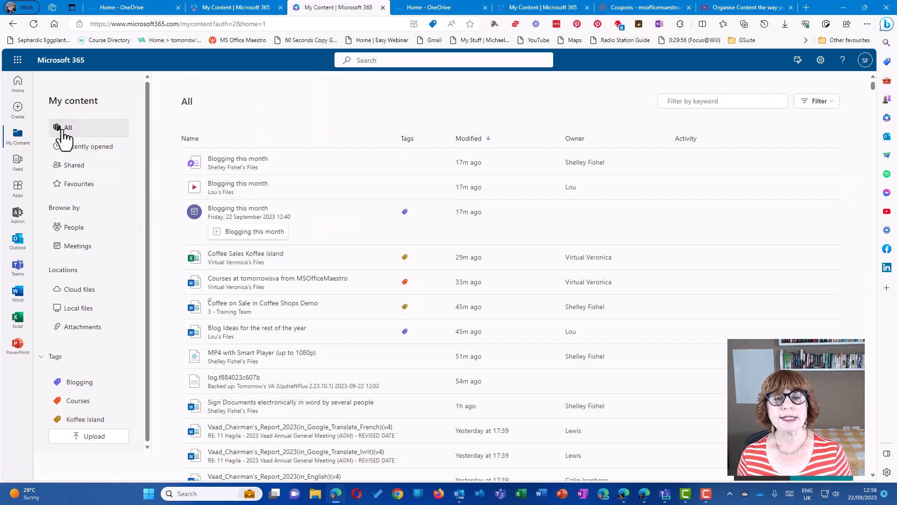